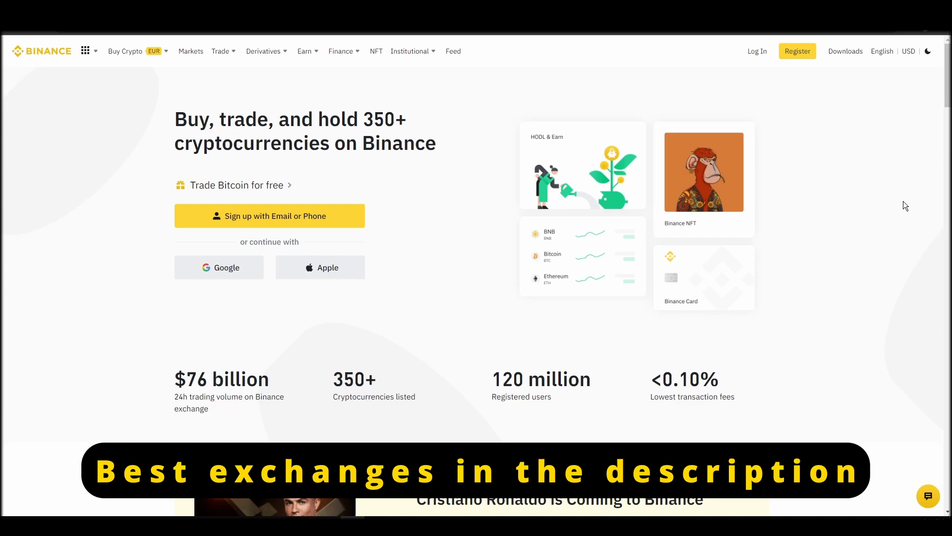
# - Start a Binance registration using the email option and enter the account password
pyautogui.click(798, 51)
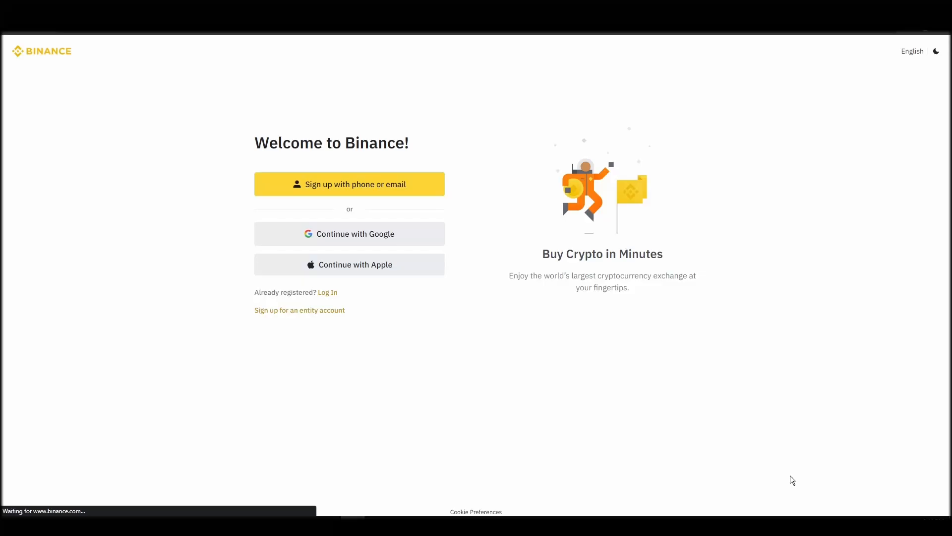
pyautogui.click(348, 184)
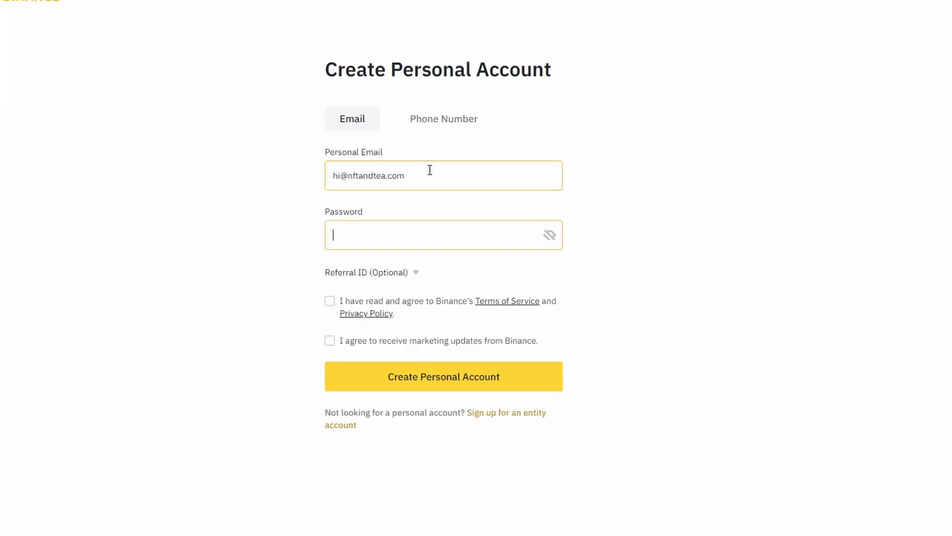
pyautogui.click(443, 376)
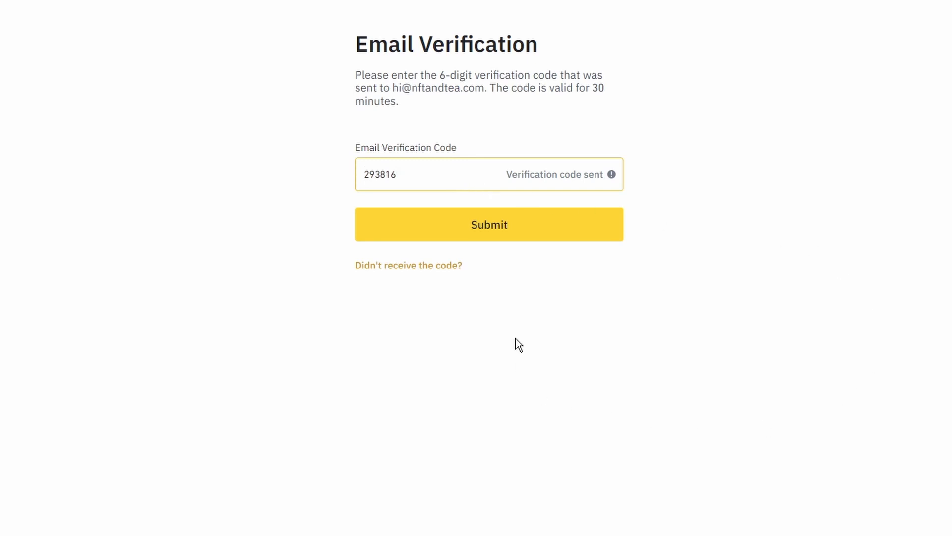
pyautogui.moveTo(519, 230)
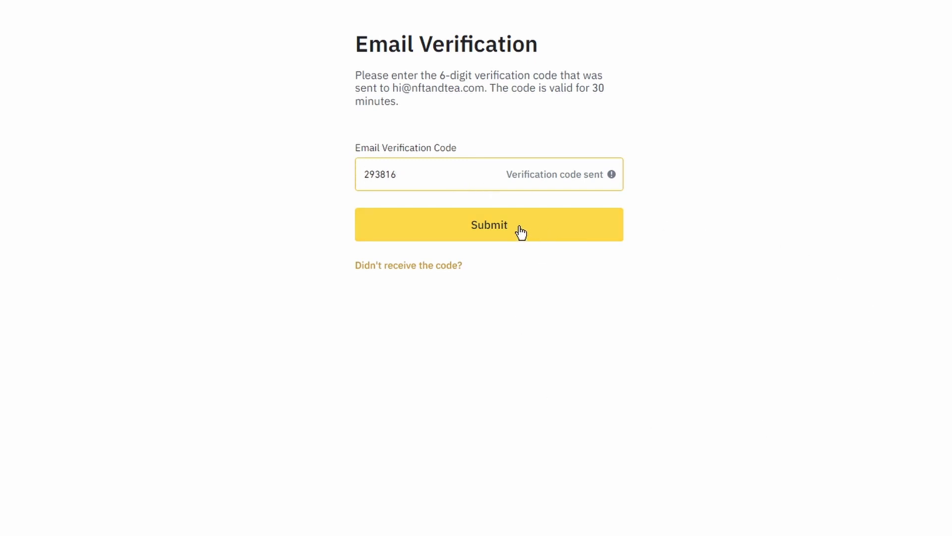
# - Submit the email code and identity details, then allow camera access for verification
pyautogui.click(488, 224)
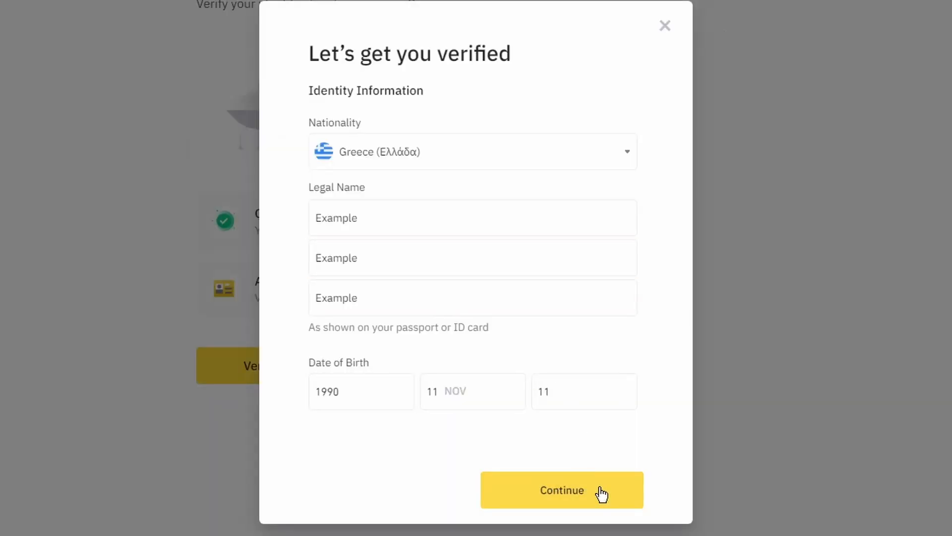
pyautogui.click(561, 490)
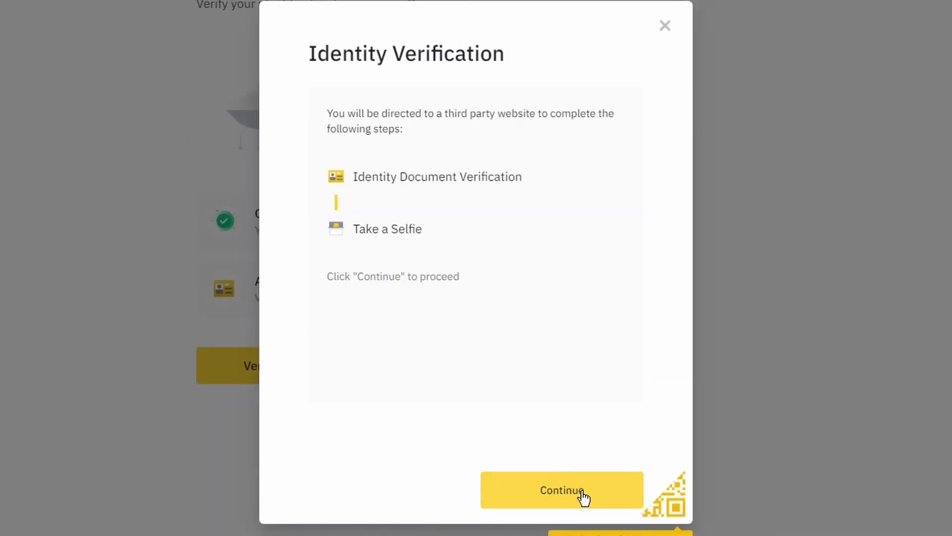
pyautogui.click(560, 490)
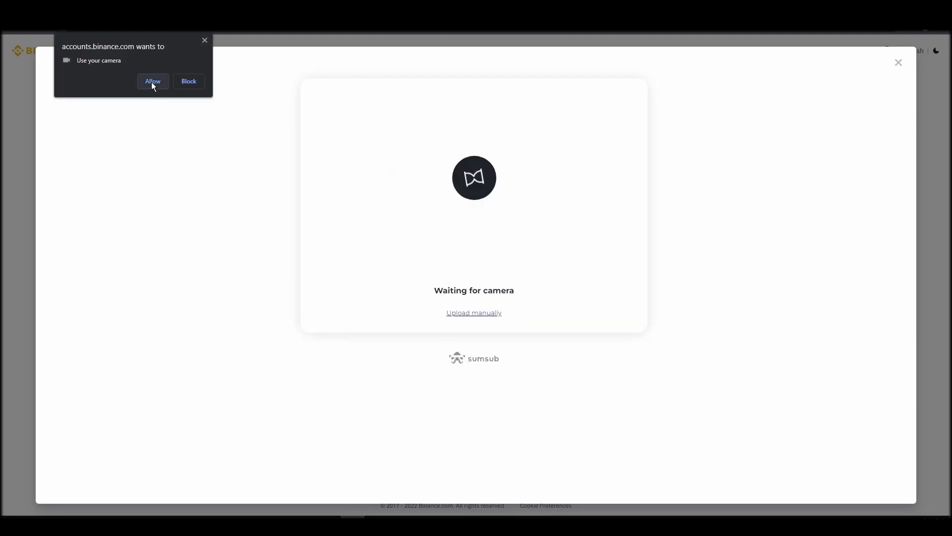
pyautogui.click(898, 62)
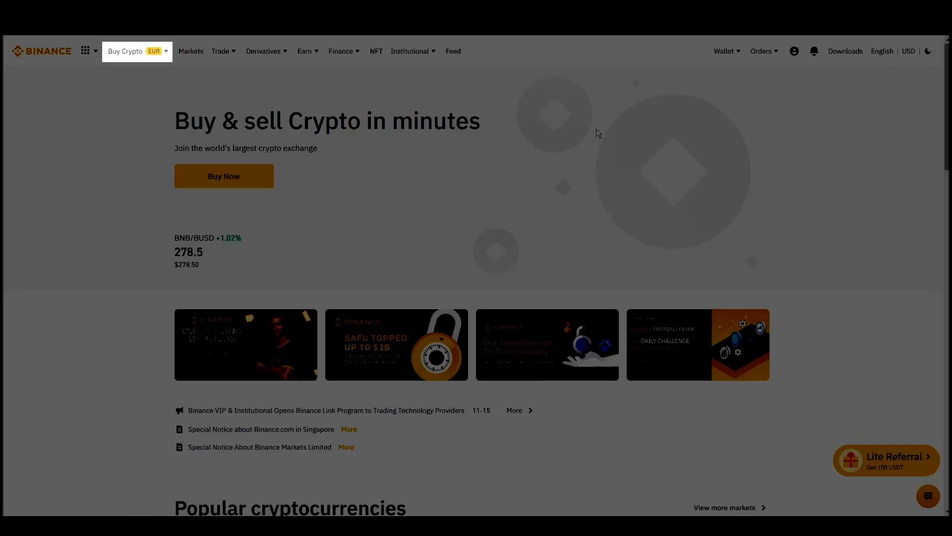
# - Open Buy Crypto with Credit/Debit Card and dismiss the three-steps introduction
pyautogui.click(125, 51)
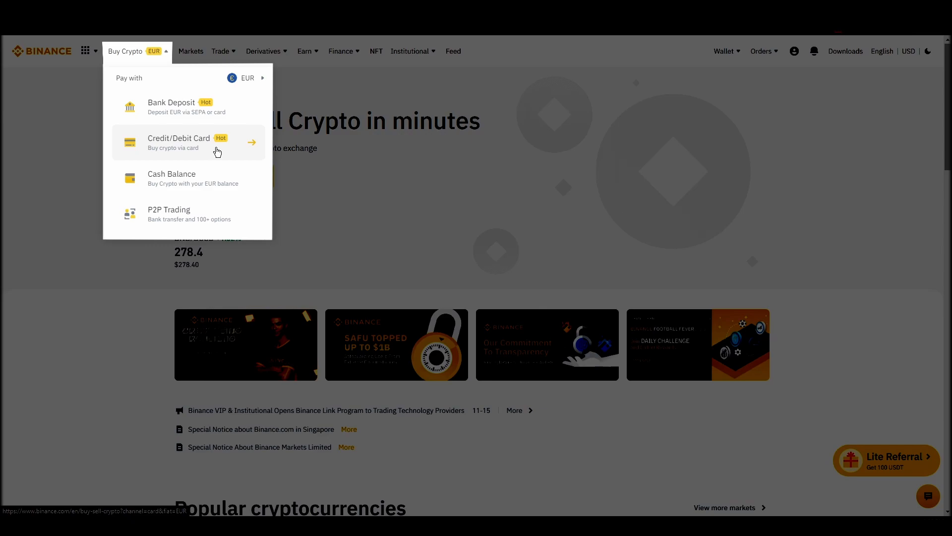
pyautogui.click(178, 142)
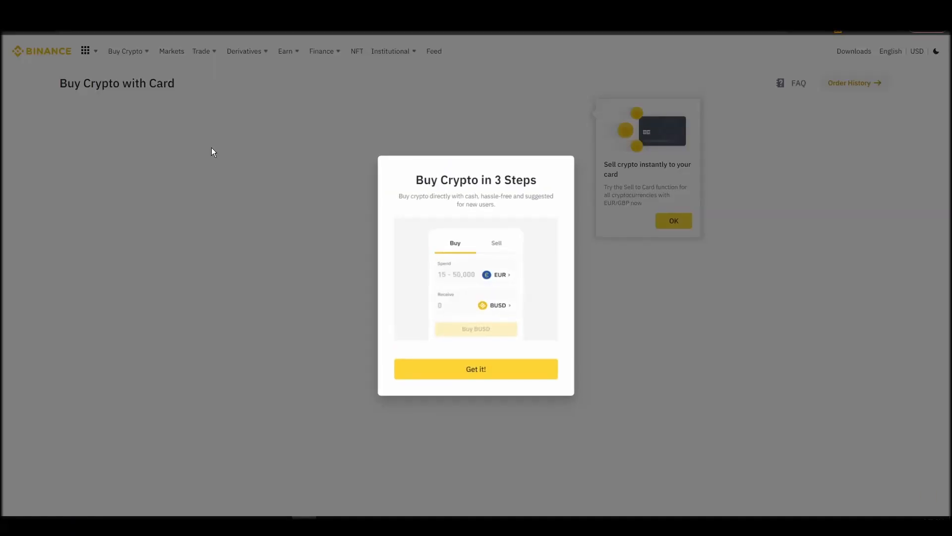
pyautogui.click(475, 369)
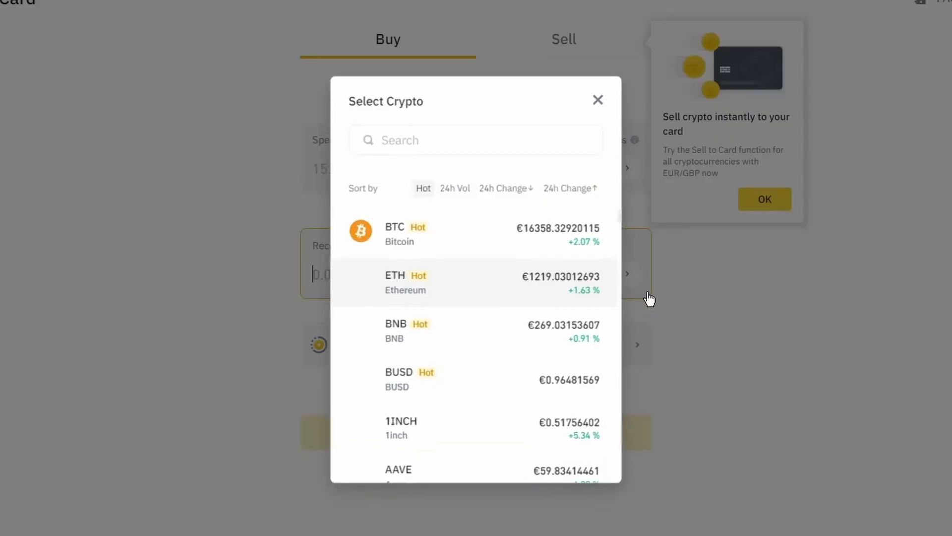
# - Select ETH, spend 15 EUR for about 0.012 ETH, and continue the purchase
pyautogui.click(405, 282)
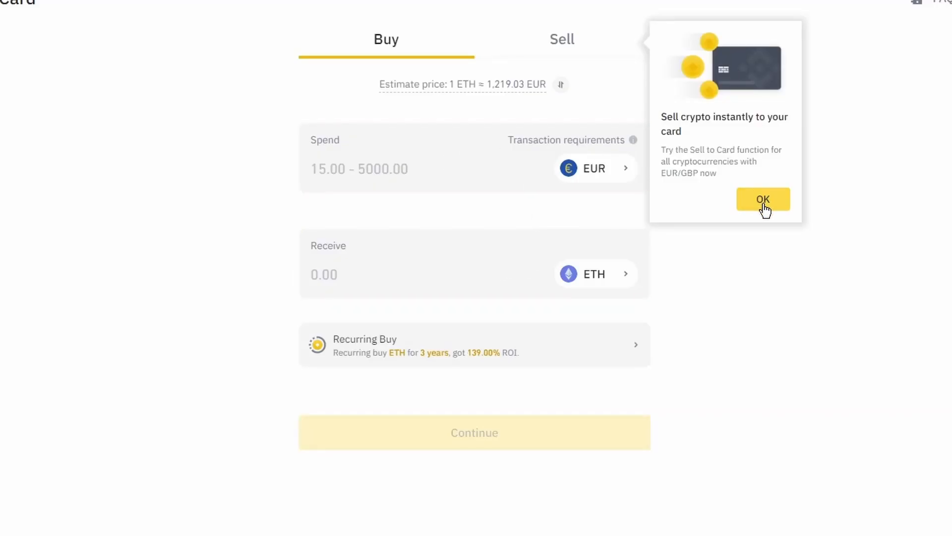
pyautogui.click(763, 200)
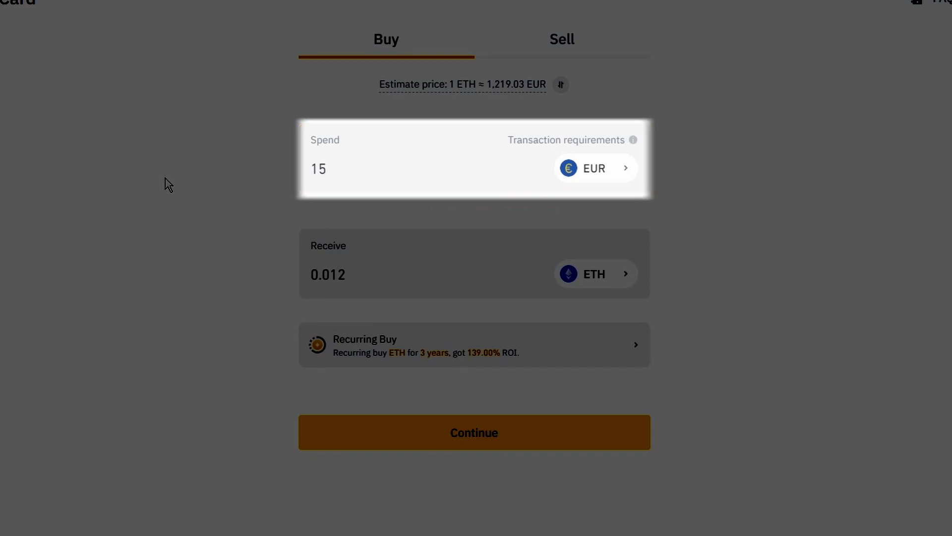
pyautogui.click(401, 176)
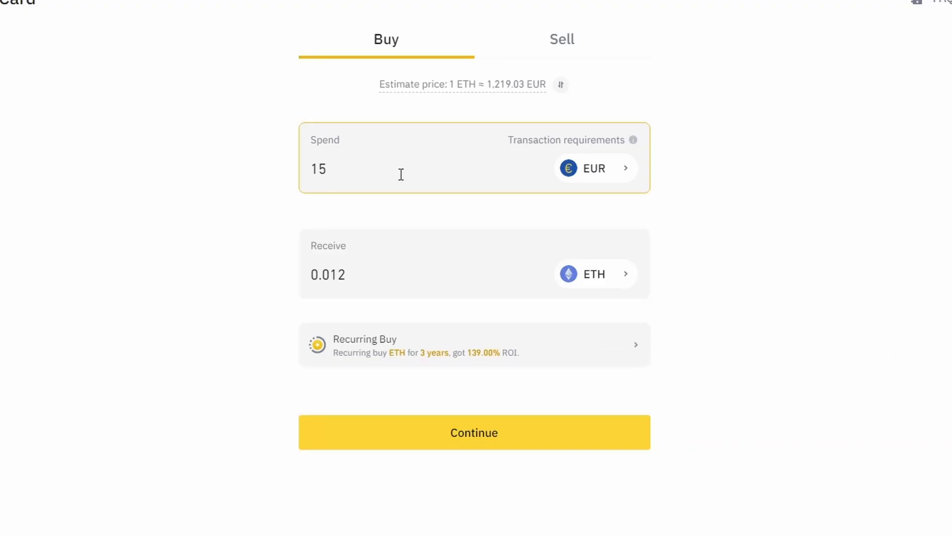
pyautogui.click(473, 432)
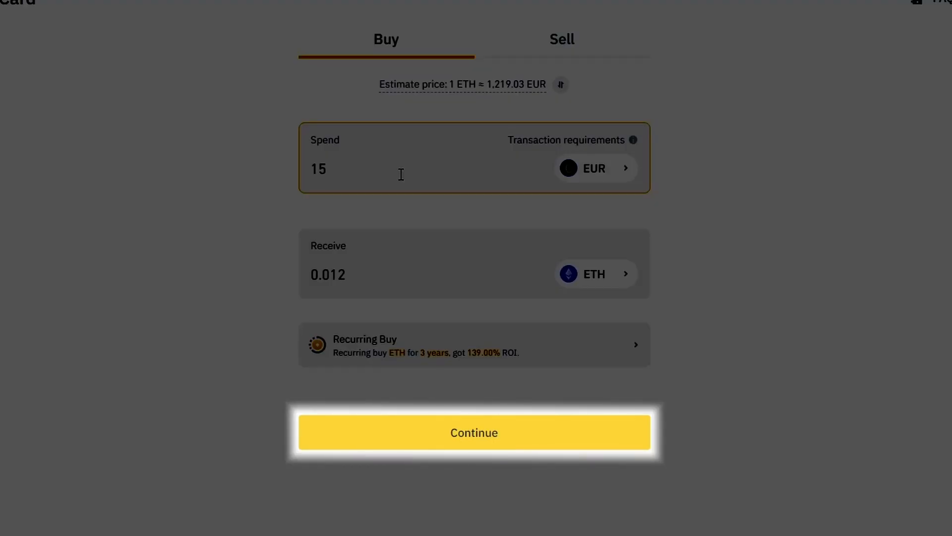
pyautogui.click(474, 432)
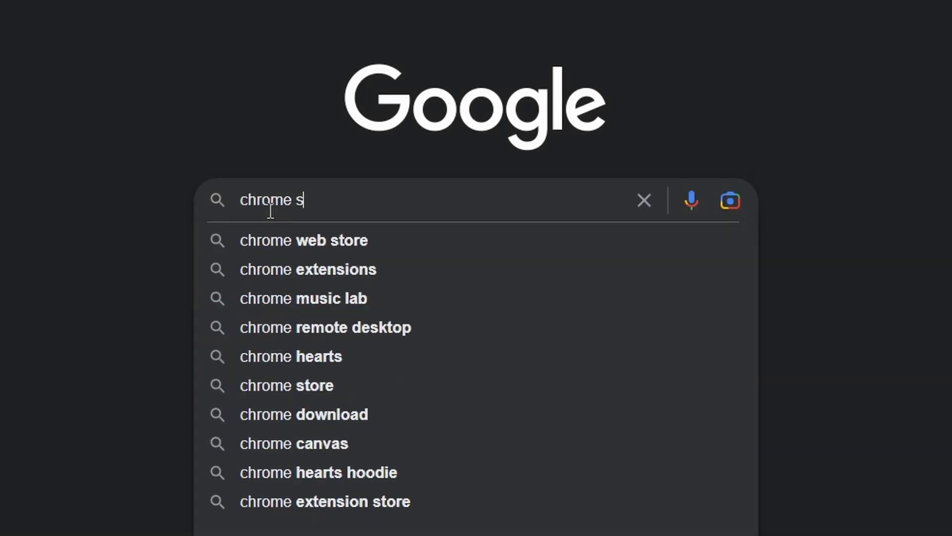
# - Reach the Chrome Web Store via Google, search 'metamask' and open the MetaMask result
pyautogui.click(286, 385)
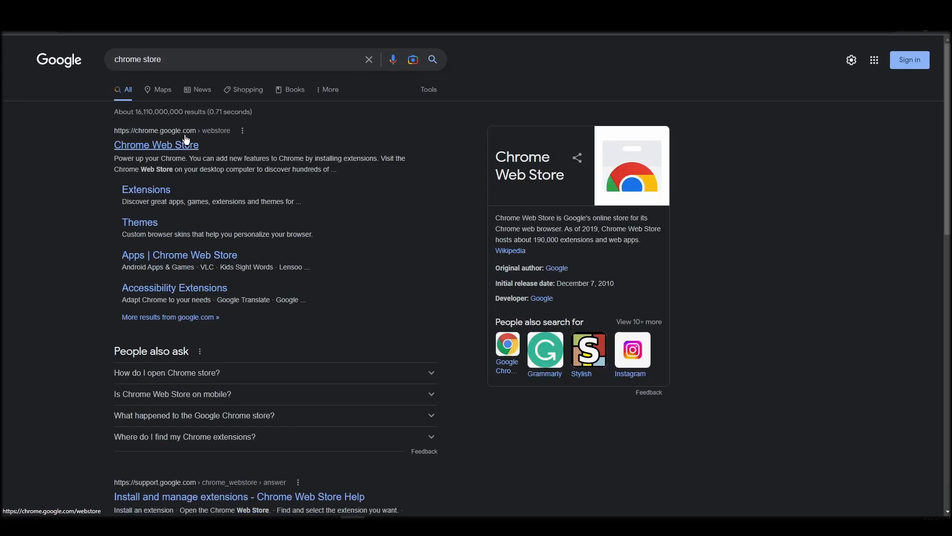
pyautogui.click(156, 144)
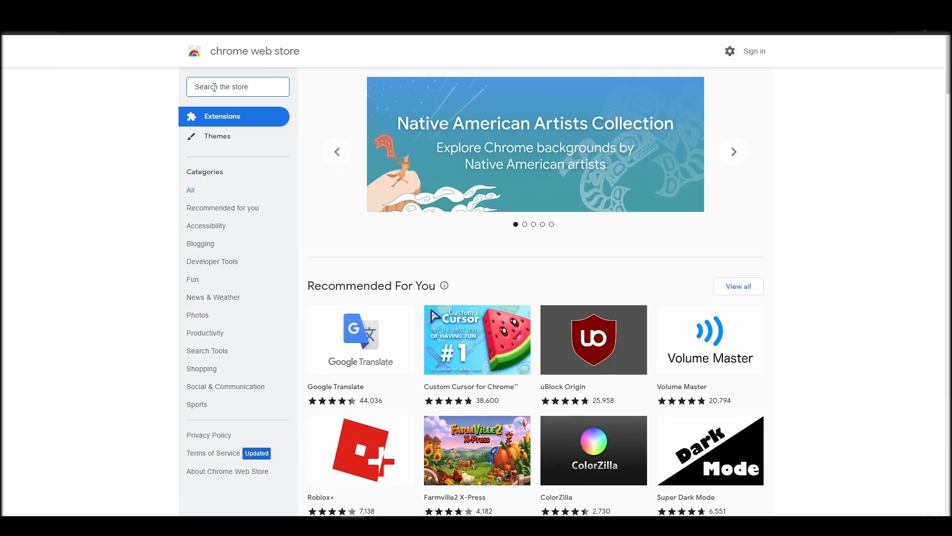
pyautogui.write('metamask')
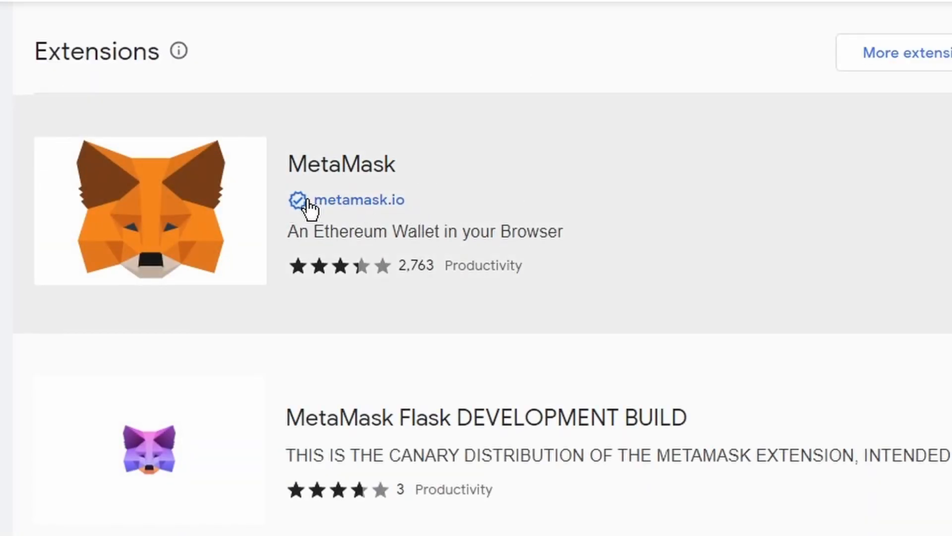
pyautogui.click(341, 164)
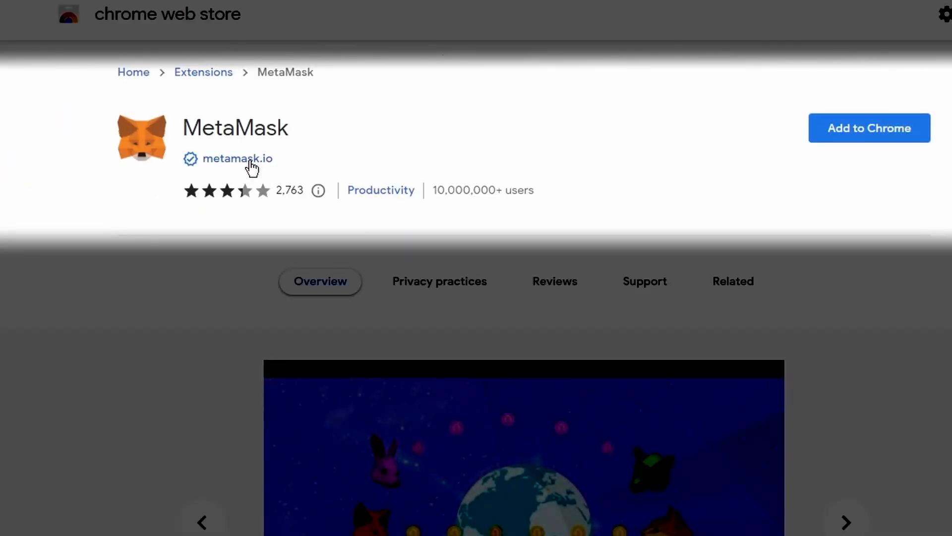
# - Check the metamask.io link, then add the MetaMask extension to Chrome and confirm
pyautogui.click(238, 159)
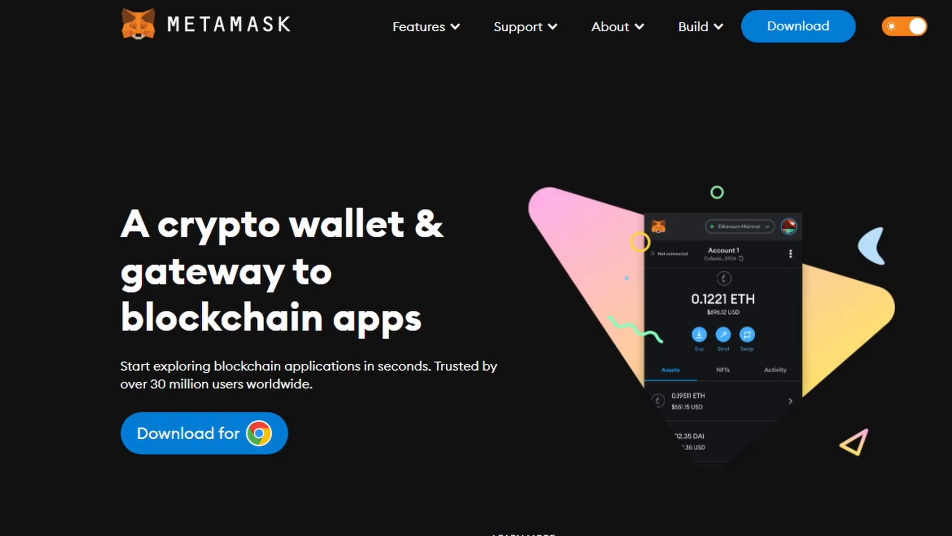
pyautogui.click(204, 432)
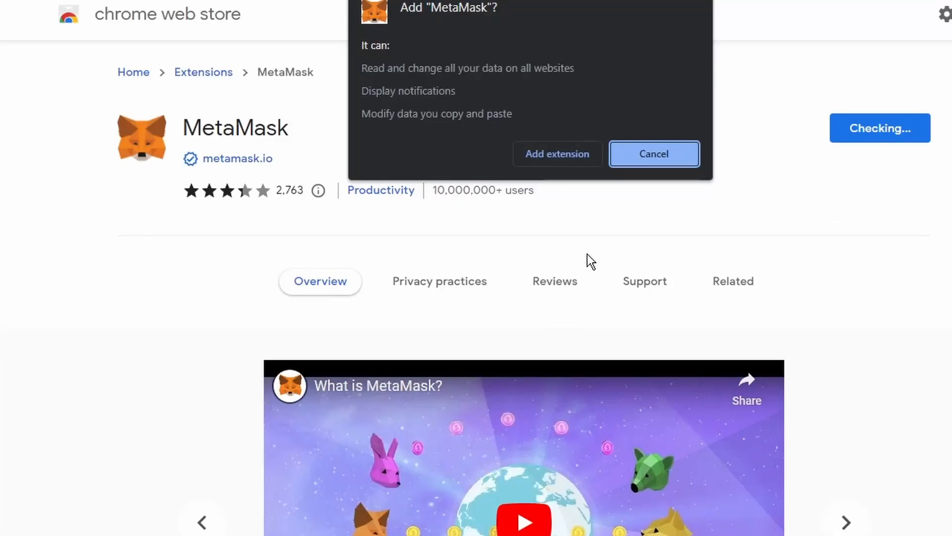
pyautogui.click(654, 154)
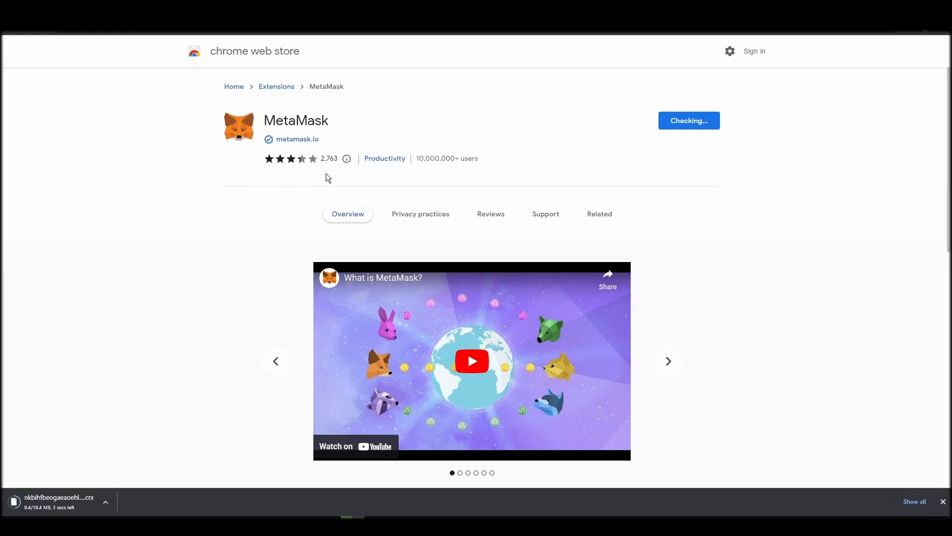
pyautogui.moveTo(281, 237)
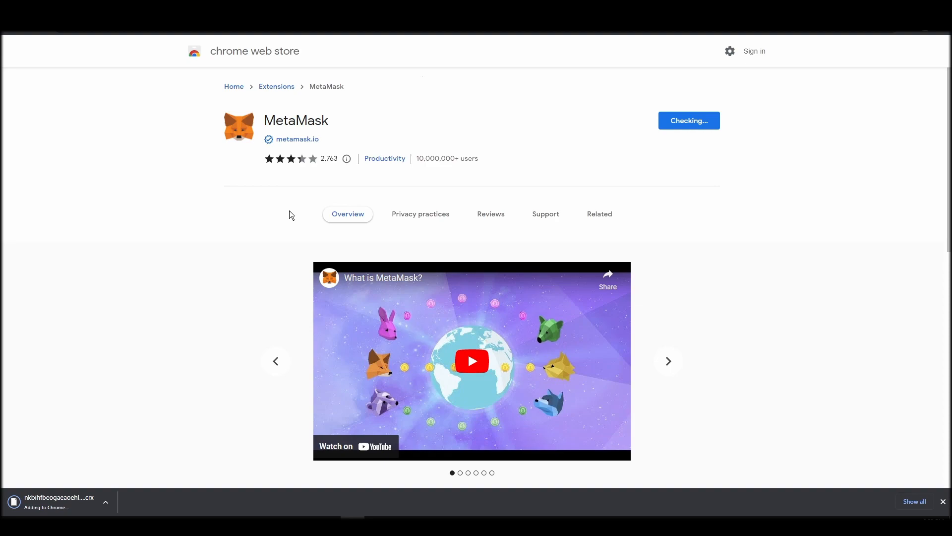
pyautogui.moveTo(292, 205)
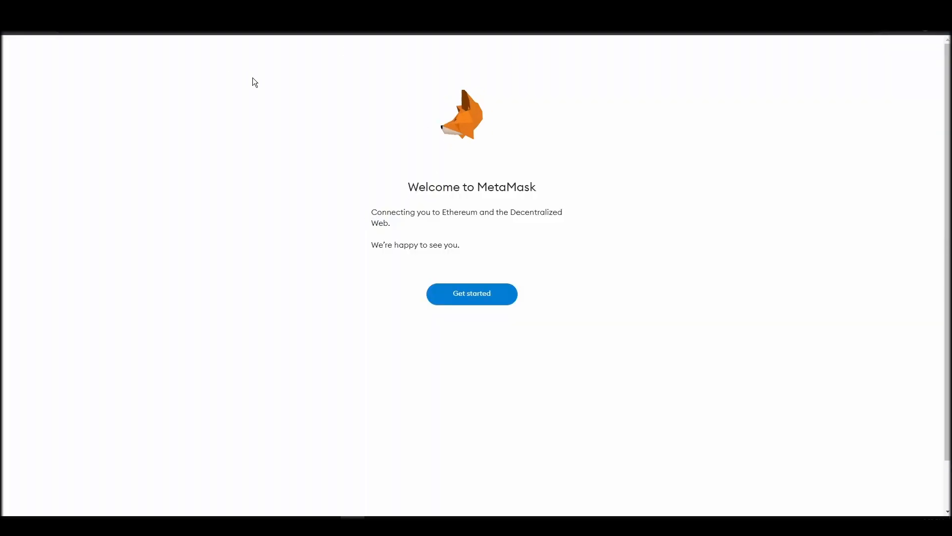
pyautogui.moveTo(509, 268)
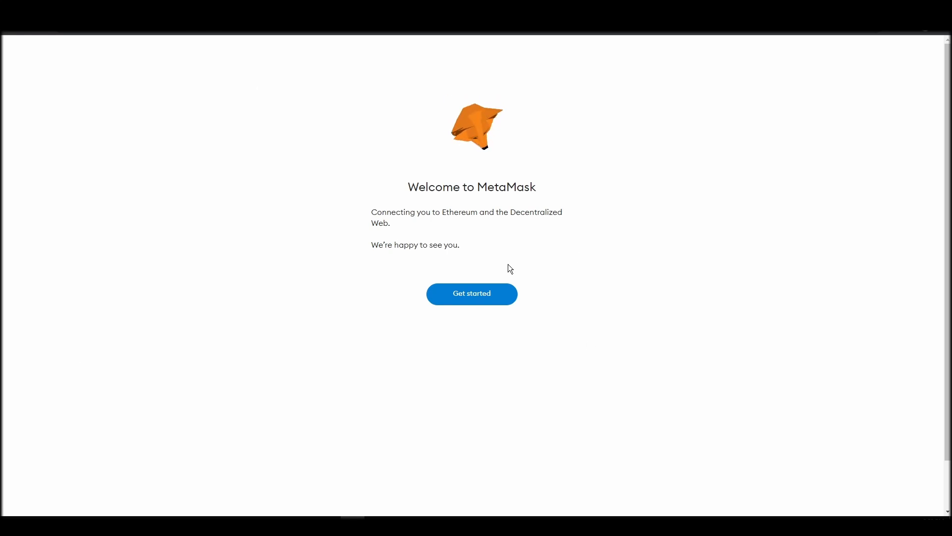
# - Begin MetaMask setup, answer the usage data prompt, and create a new wallet with a password
pyautogui.click(472, 293)
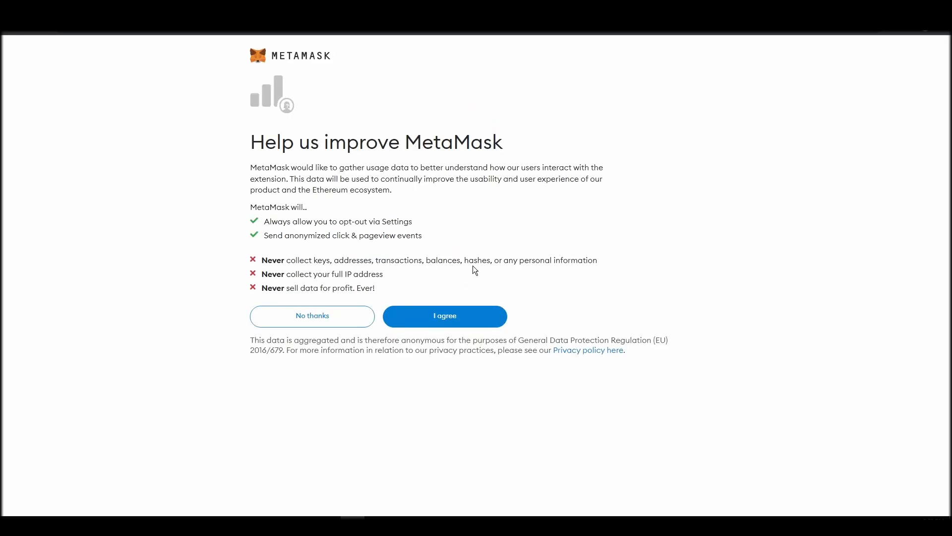
pyautogui.click(445, 316)
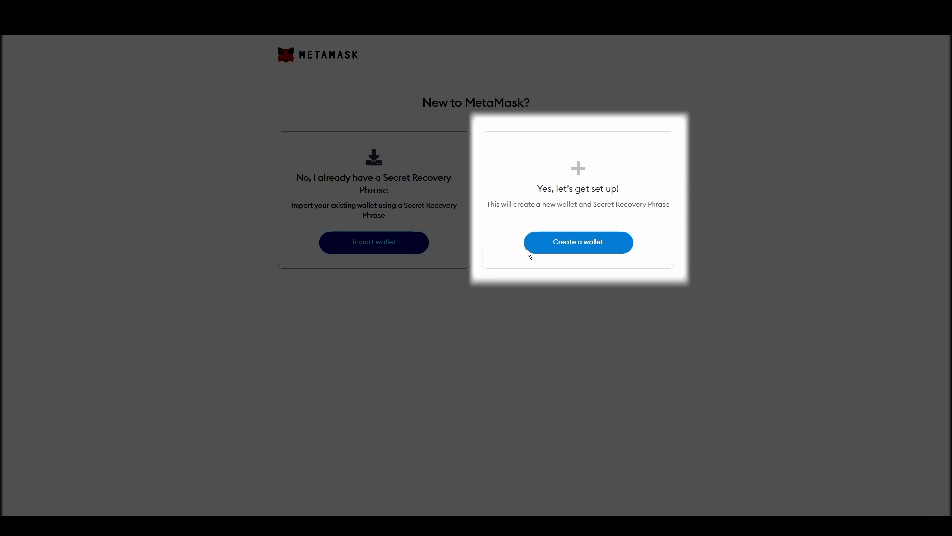
pyautogui.click(578, 241)
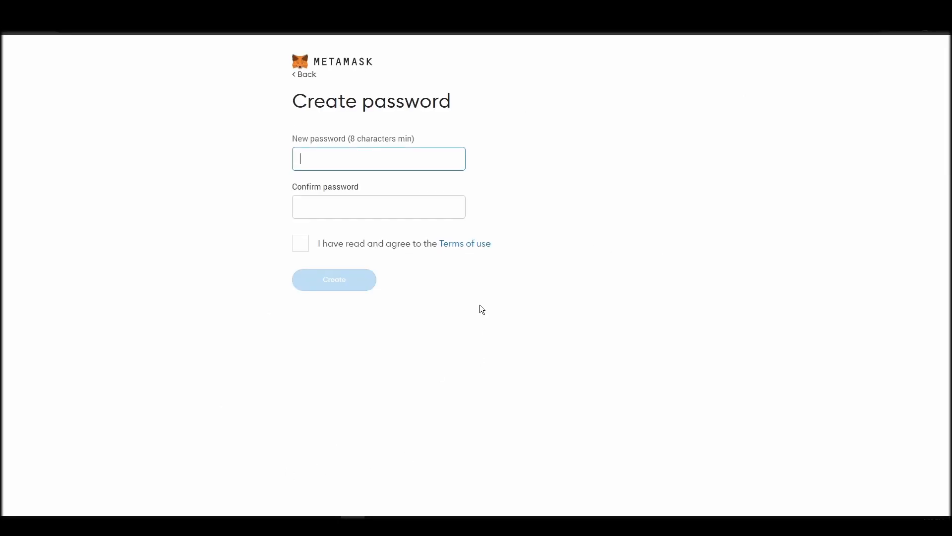
pyautogui.write('password')
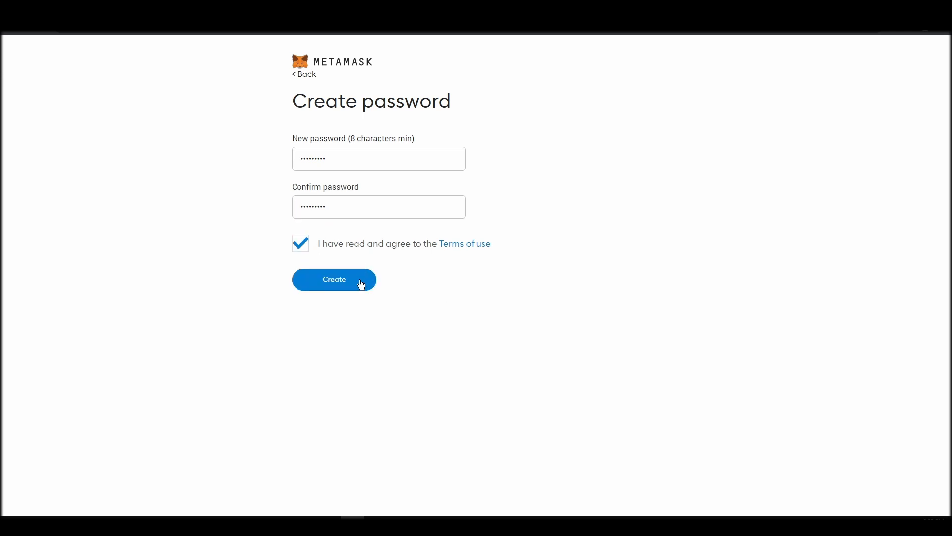
pyautogui.click(333, 280)
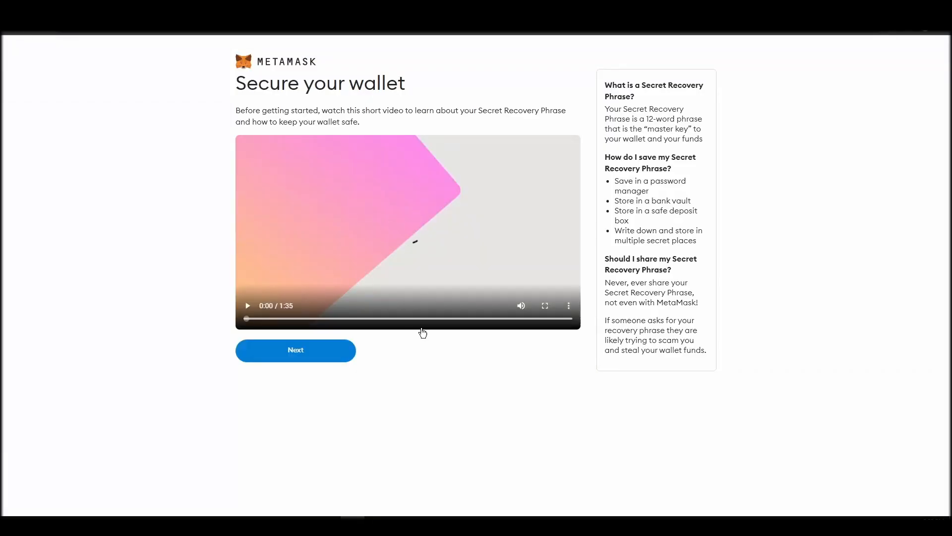
# - Skip the security video, reveal the secret recovery words, and proceed to confirmation
pyautogui.click(295, 350)
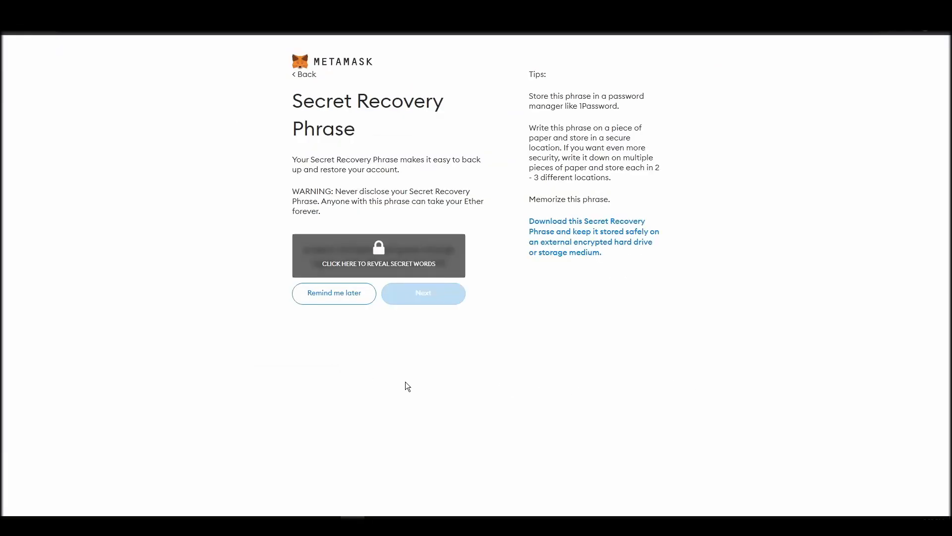
pyautogui.click(378, 255)
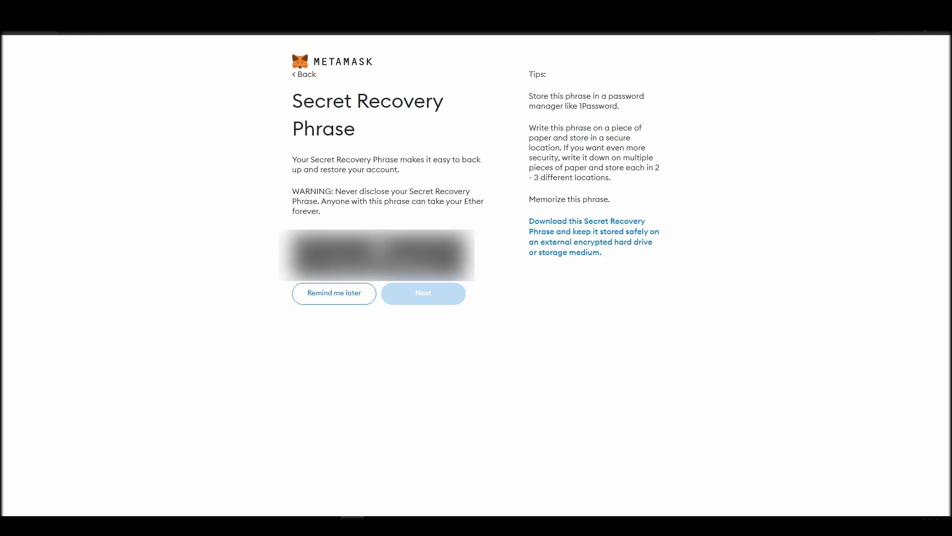
pyautogui.click(376, 254)
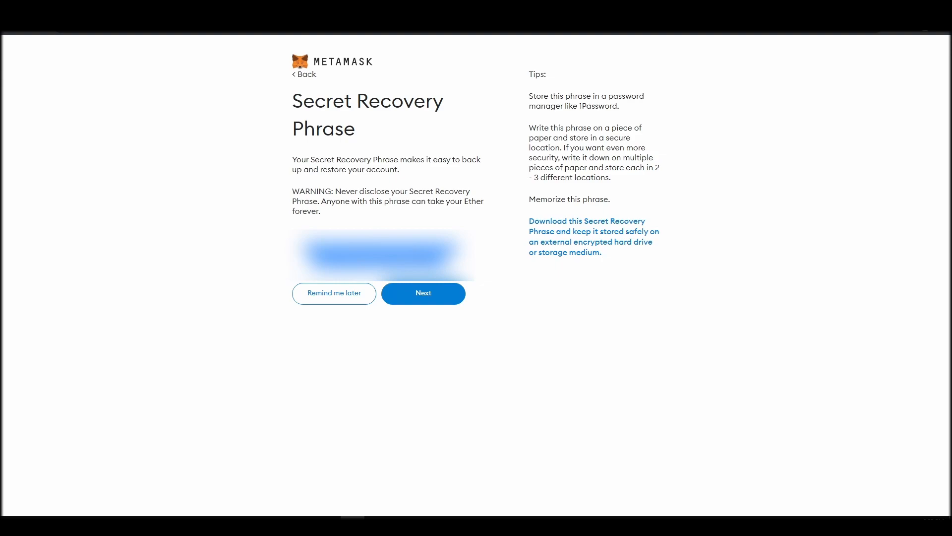
pyautogui.moveTo(438, 294)
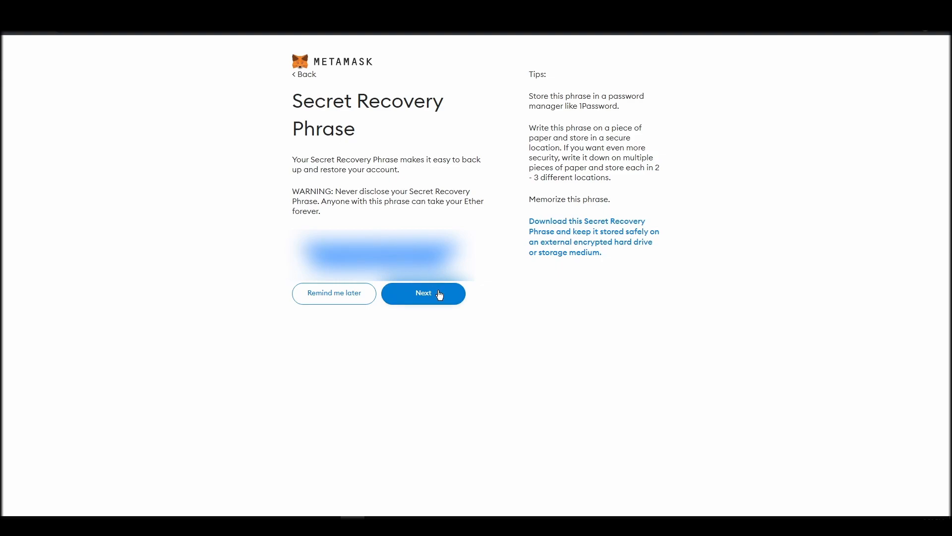
pyautogui.click(423, 293)
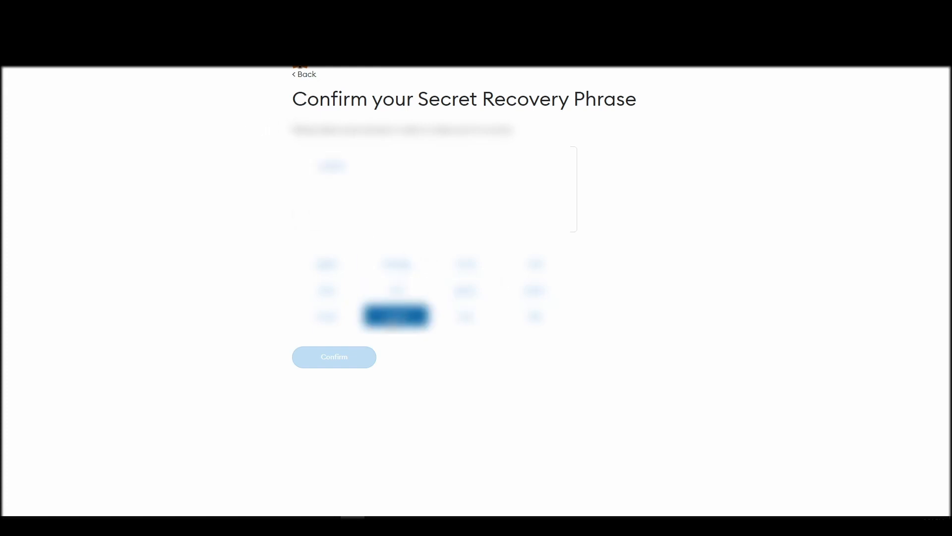
# - Pick the recovery words in order, confirm them, and click All done
pyautogui.click(535, 263)
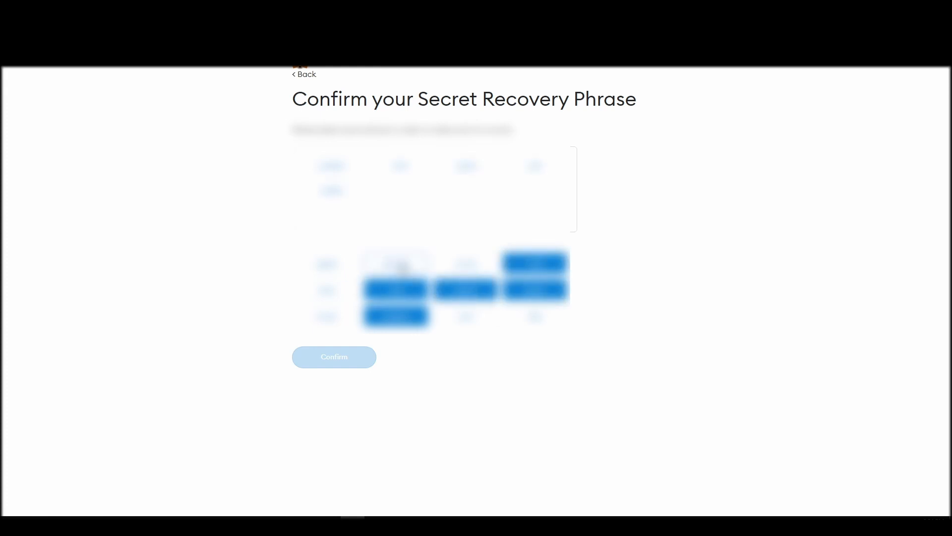
pyautogui.click(395, 263)
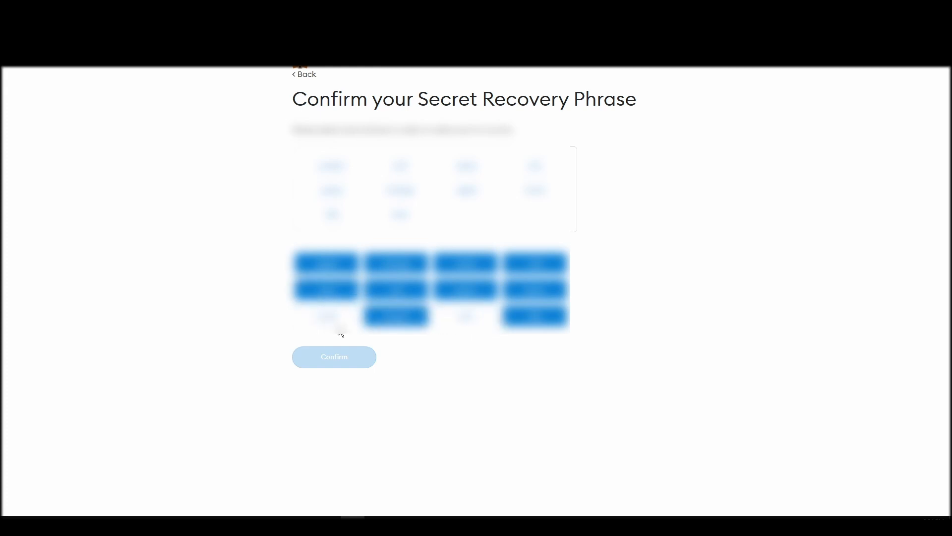
pyautogui.click(334, 357)
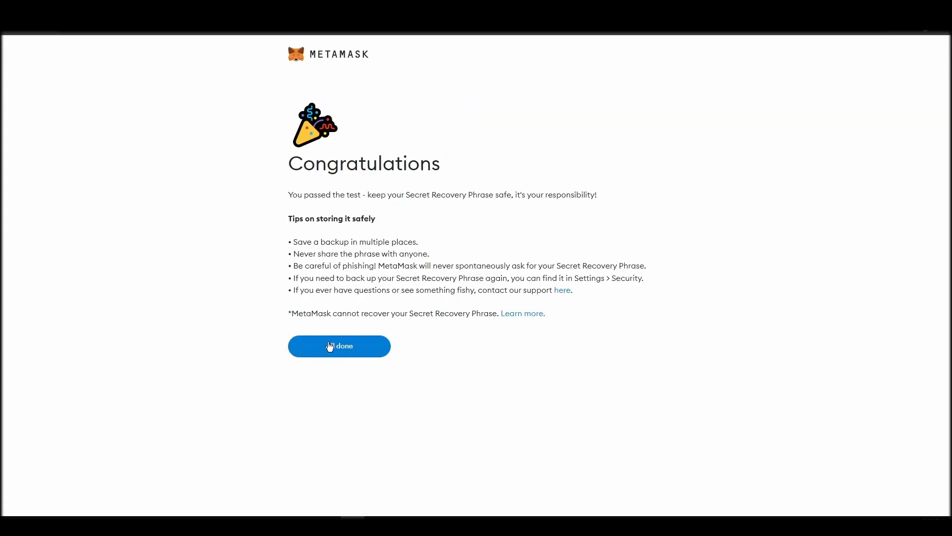
pyautogui.click(339, 346)
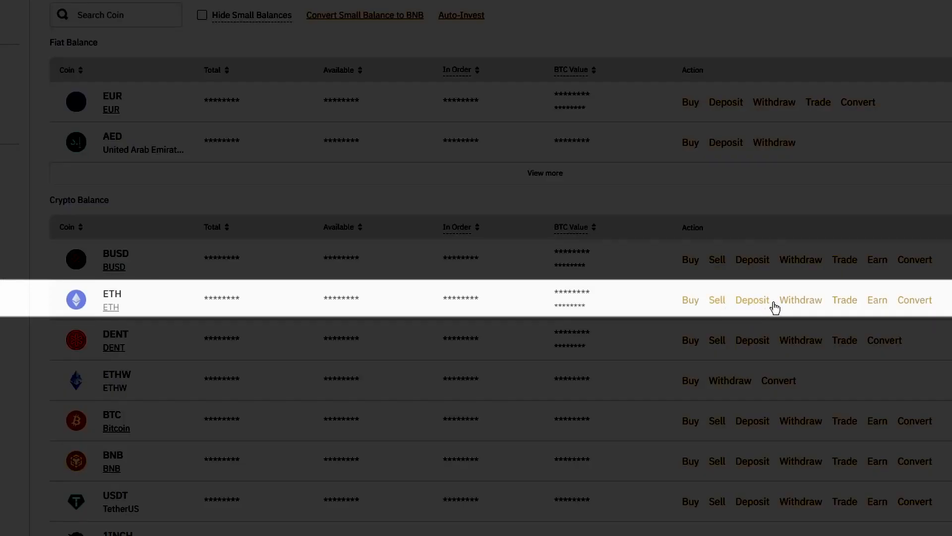
pyautogui.click(801, 300)
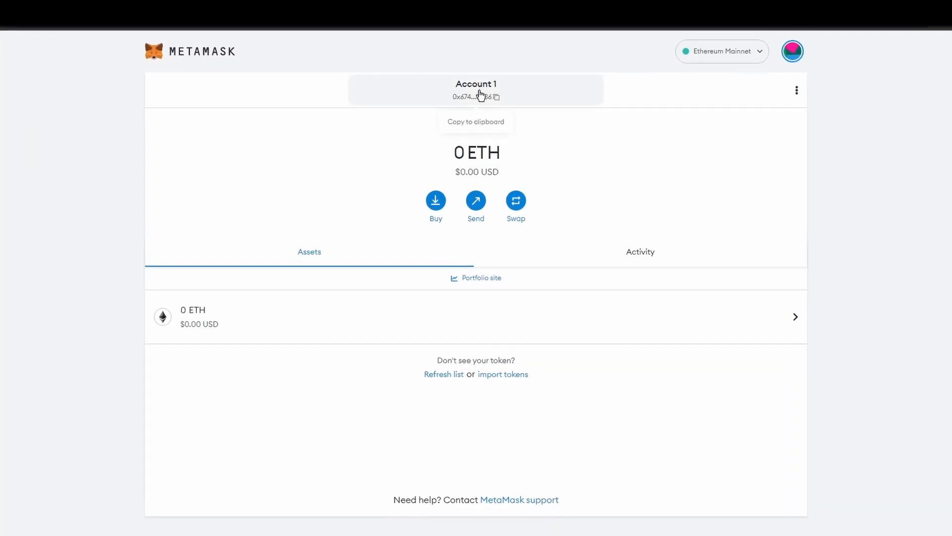
pyautogui.click(471, 96)
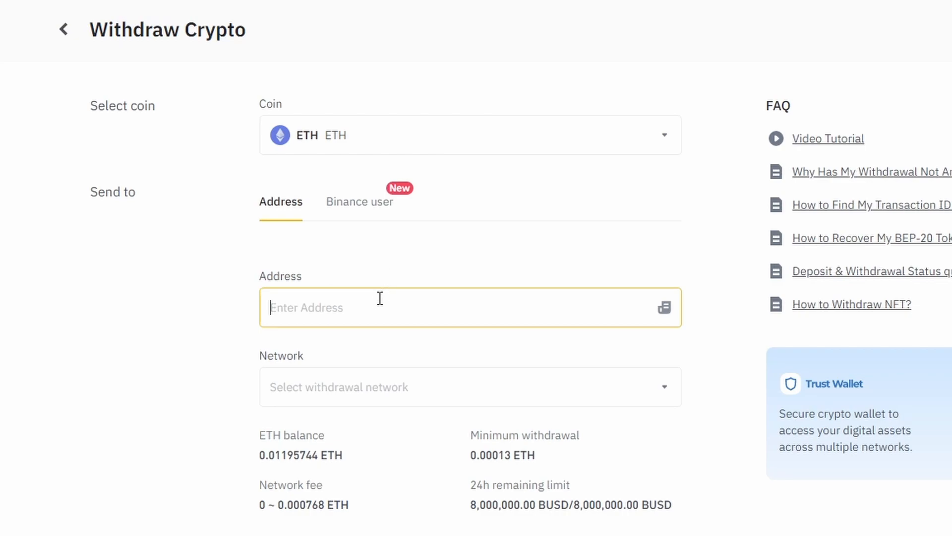
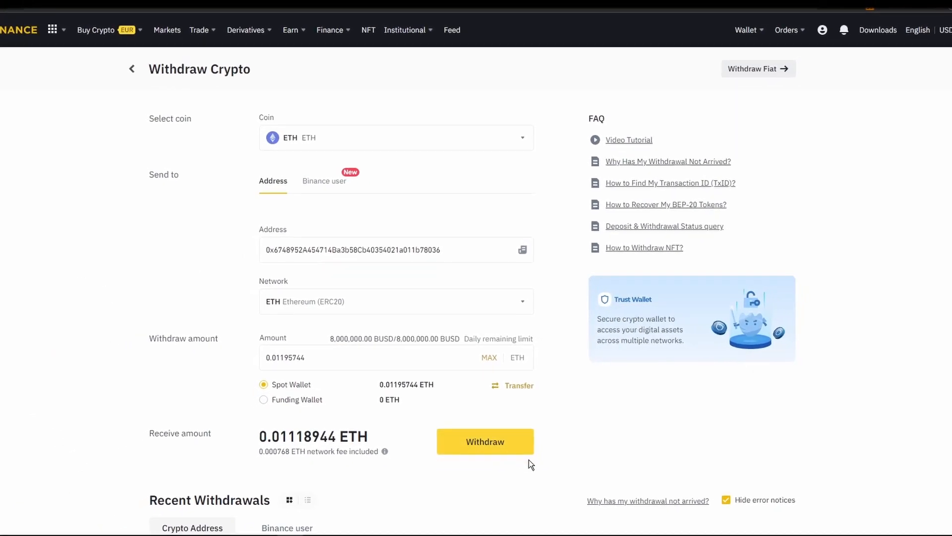
pyautogui.click(485, 442)
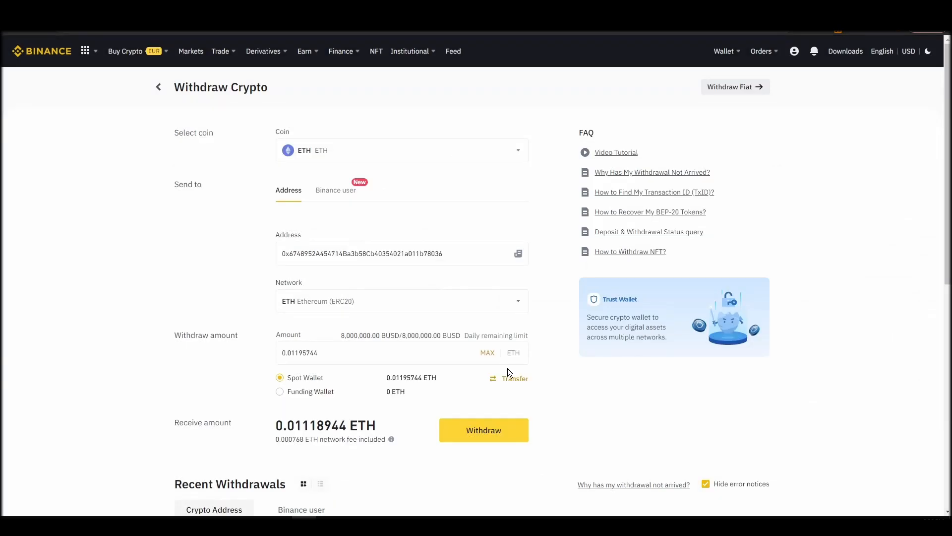
pyautogui.click(482, 429)
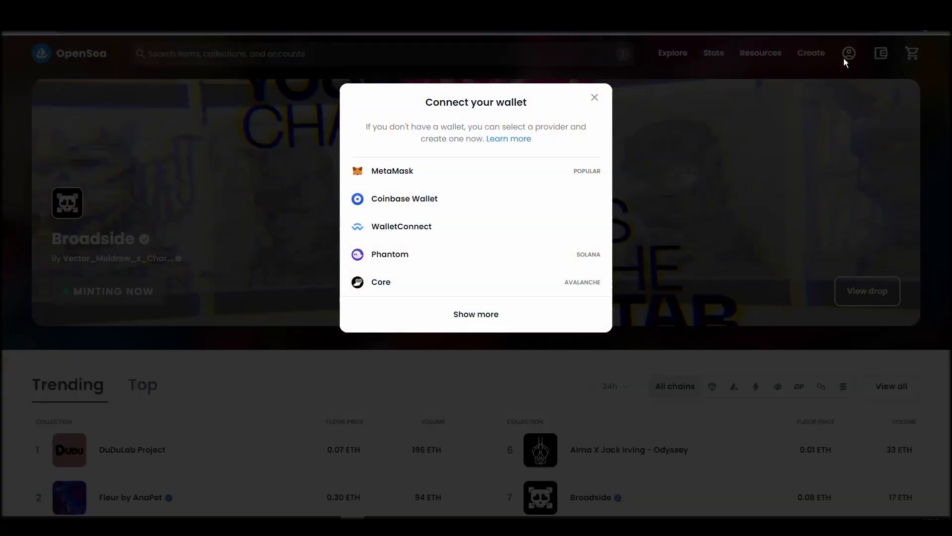
# - Choose MetaMask on OpenSea, connect Account 1, and accept the terms to sign in
pyautogui.click(392, 171)
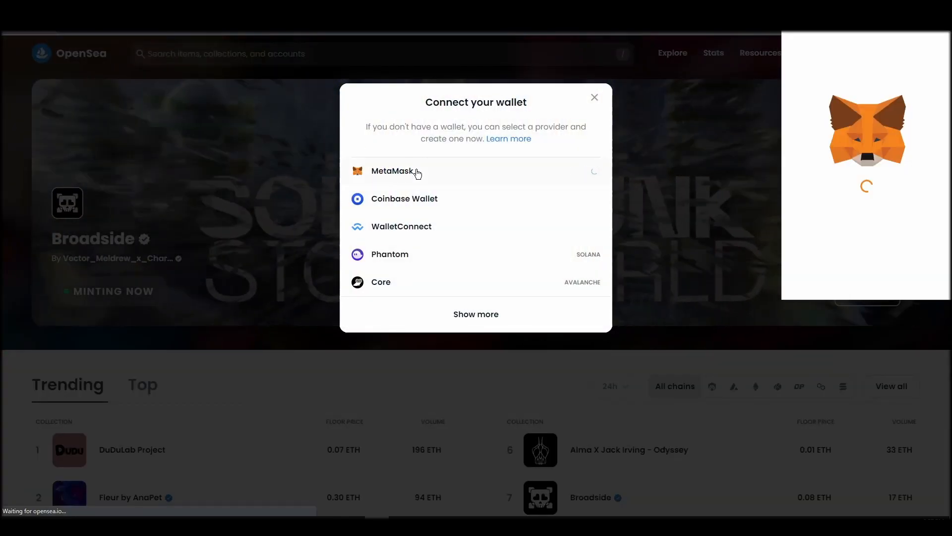
pyautogui.click(392, 171)
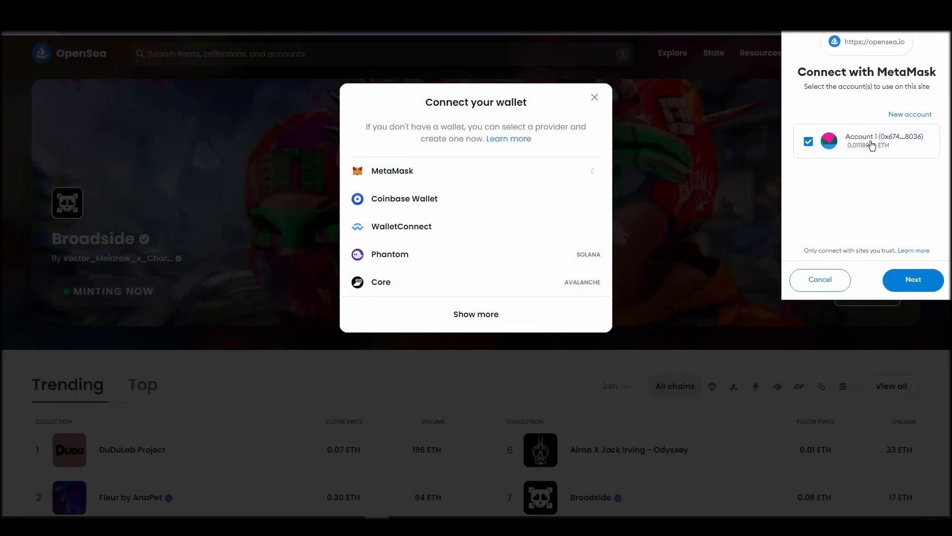
pyautogui.click(912, 279)
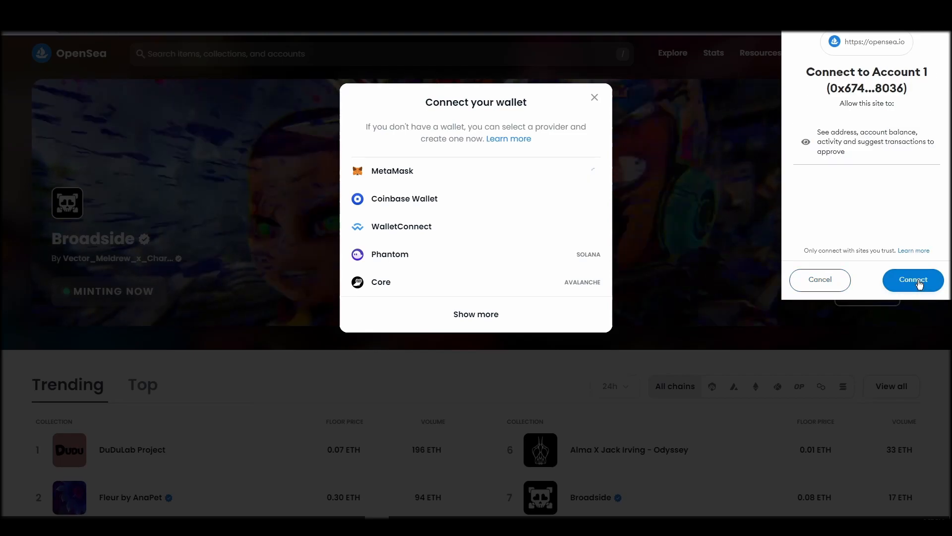
pyautogui.click(913, 280)
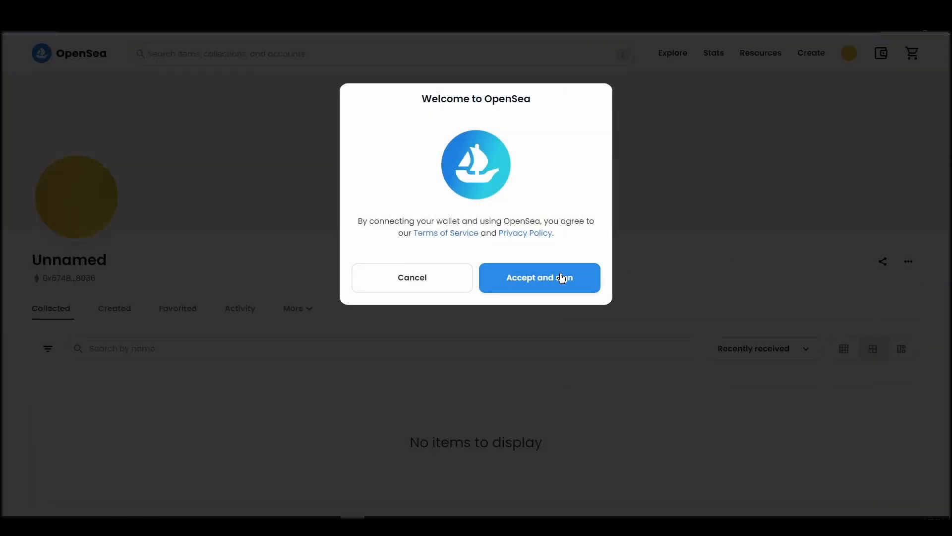
pyautogui.click(538, 278)
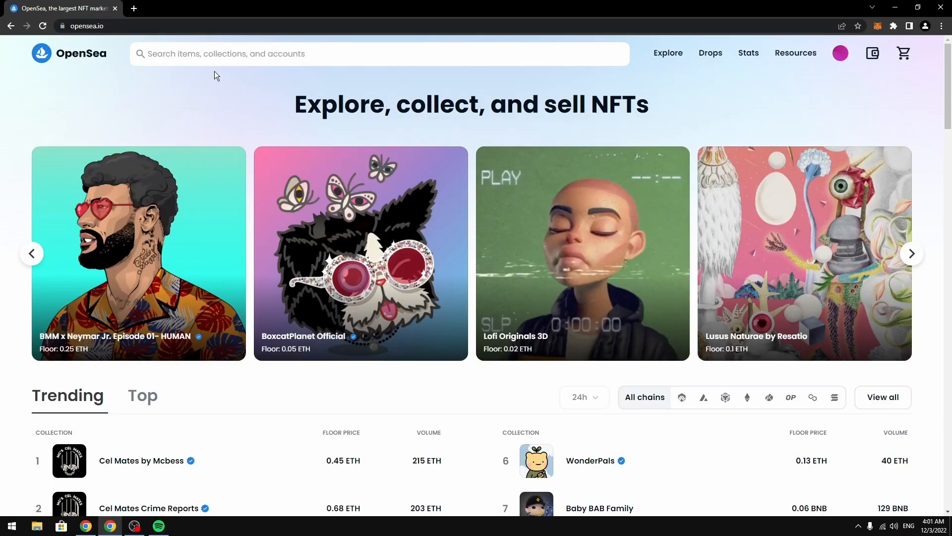
# - Search OpenSea for 'KIWAMI Genesis' and open the verified collection
pyautogui.write('KIWAMI Gene')
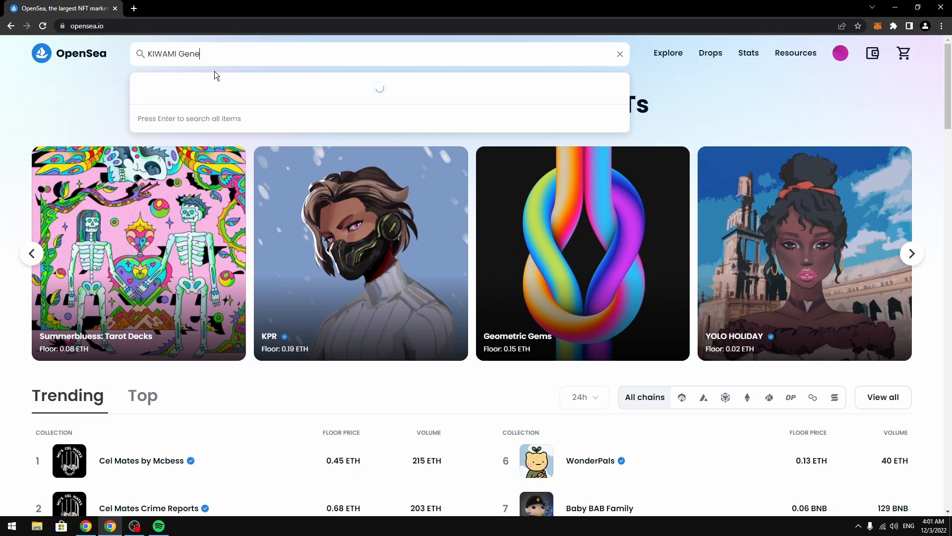
pyautogui.write('sis')
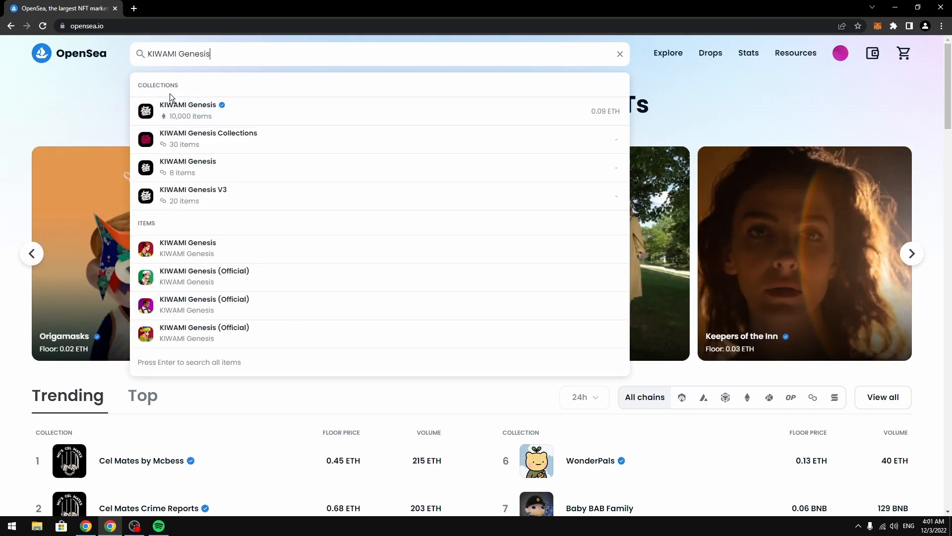
pyautogui.click(189, 111)
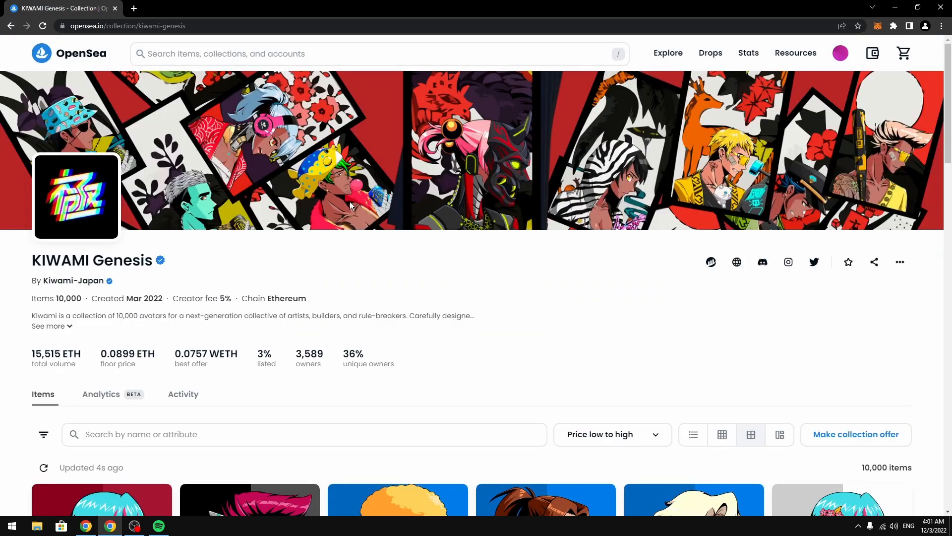
# - Scroll the collection grid and open the Kiwami #7204 listing at 0.097 ETH
pyautogui.scroll(-3)
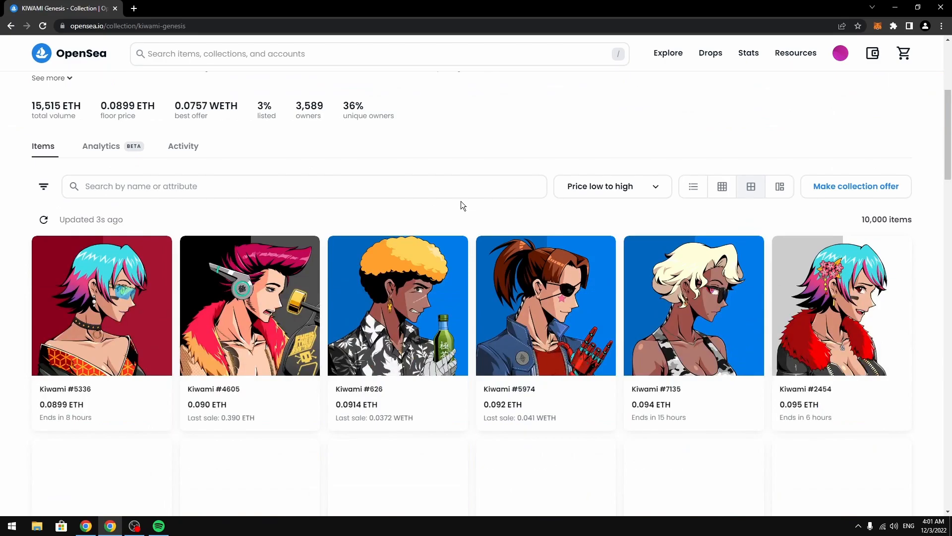
pyautogui.scroll(-3)
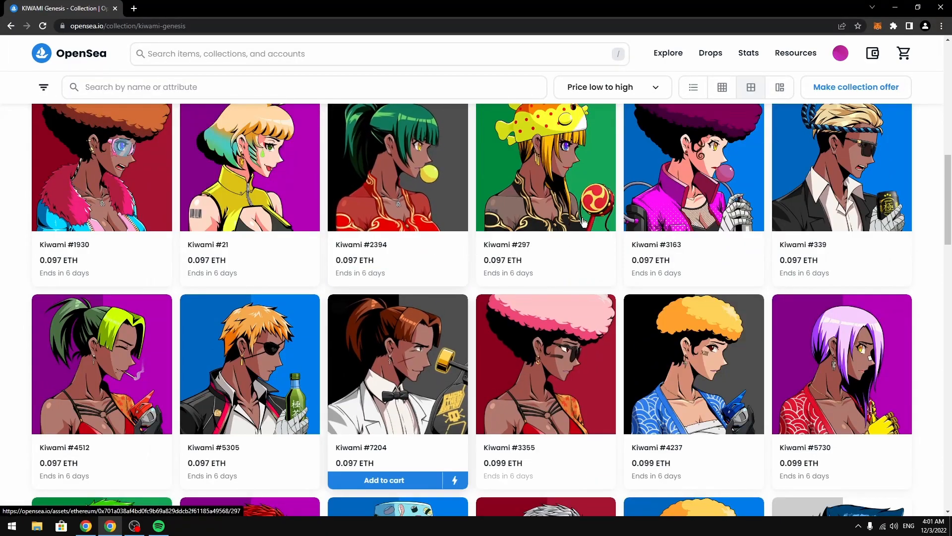
pyautogui.click(397, 363)
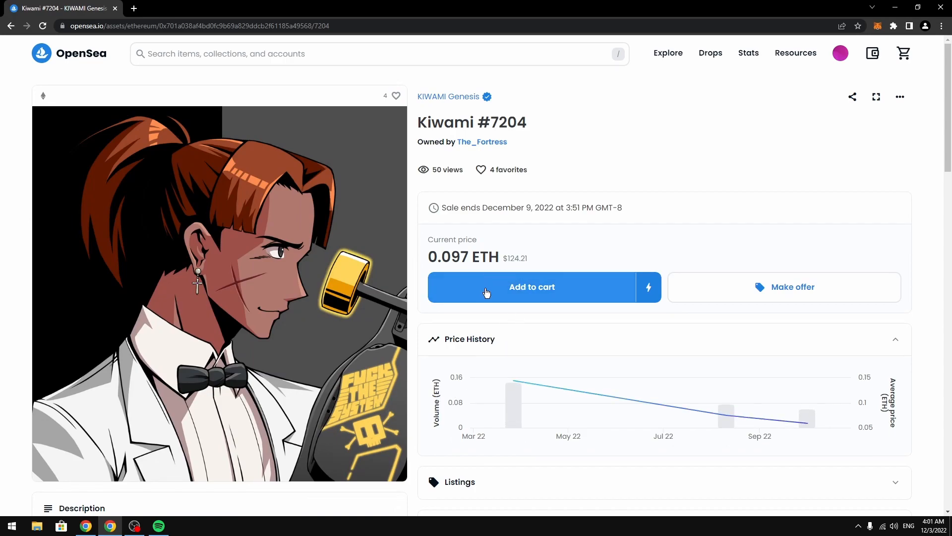
# - Add Kiwami #7204 to the cart and start checkout, reaching the add-funds notice
pyautogui.click(531, 287)
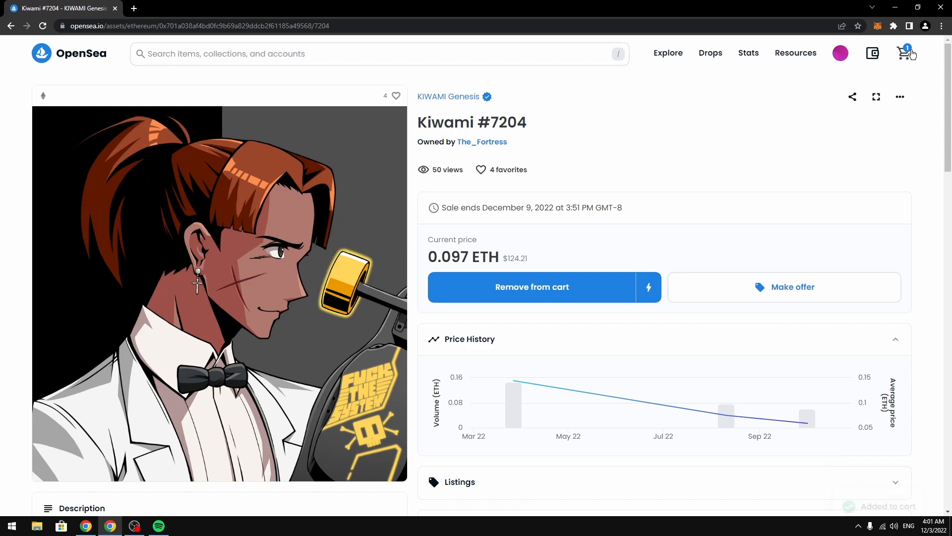
pyautogui.click(905, 53)
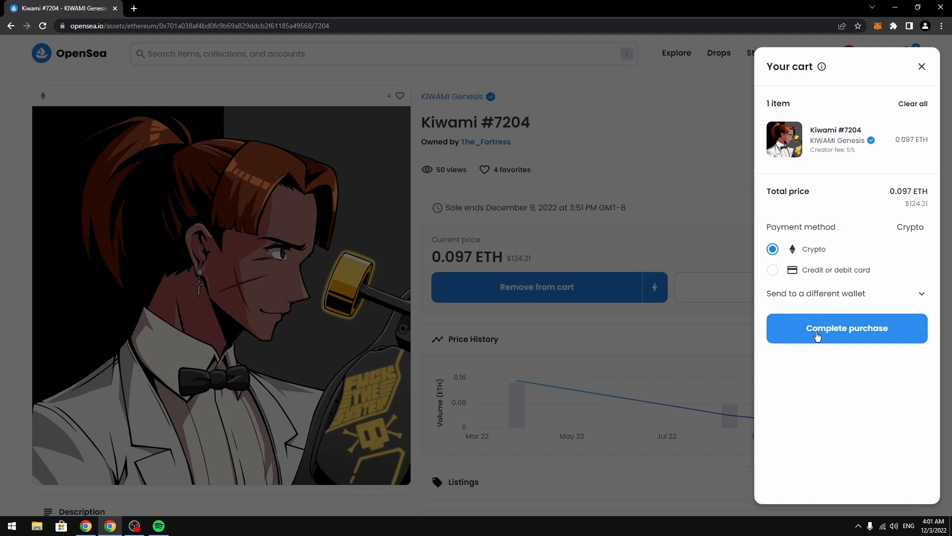
pyautogui.click(846, 328)
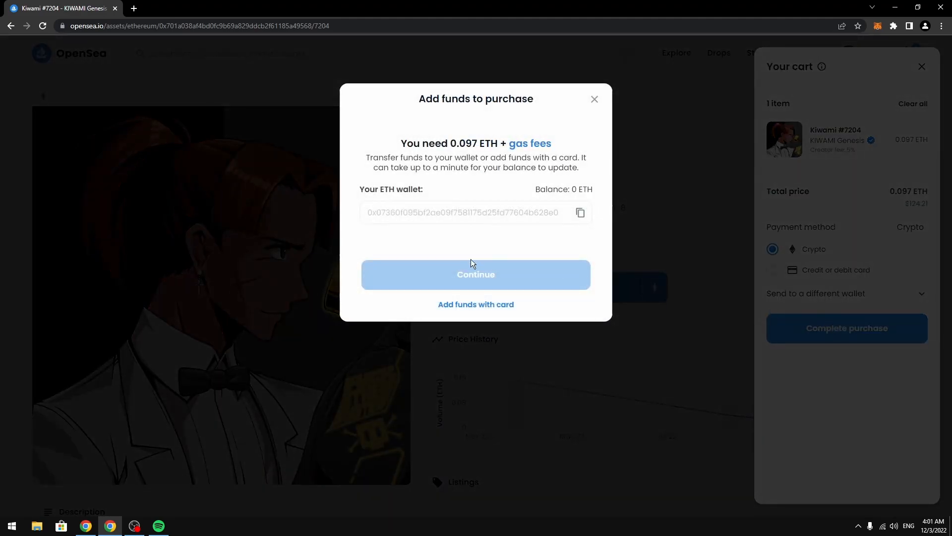